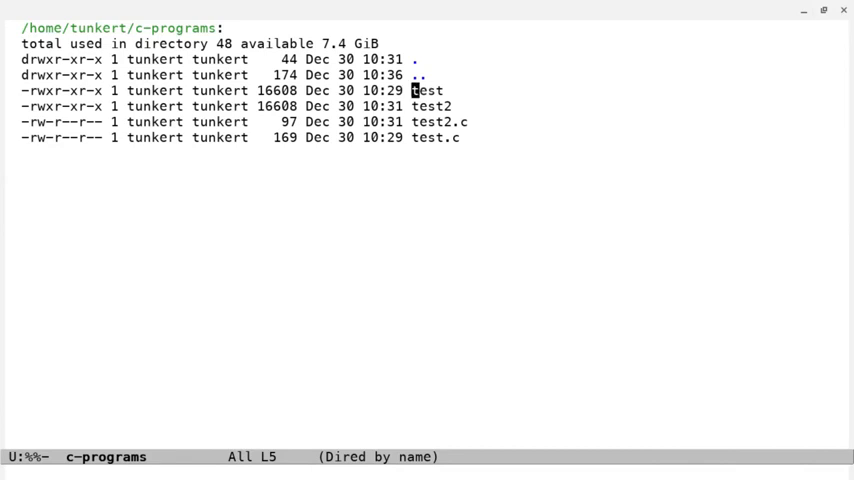
- Visit a new empty file puts.c in the c-programs directory via C-x C-f
key("C-x C-f")
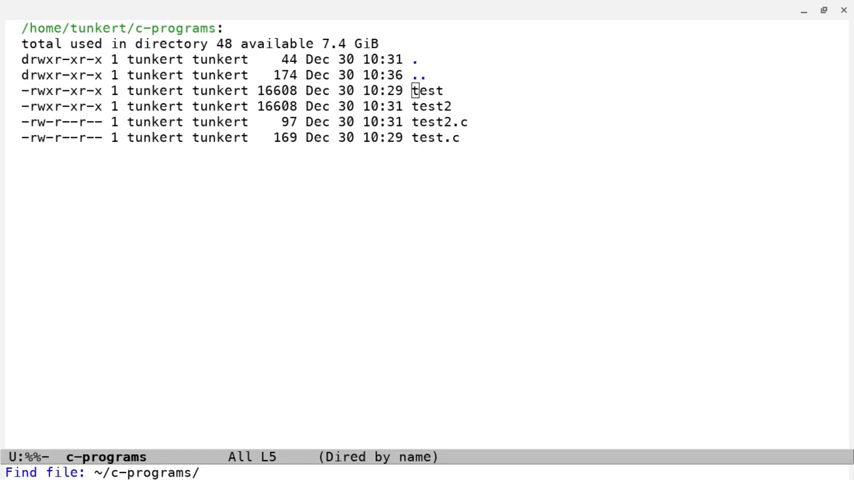
type("puts")
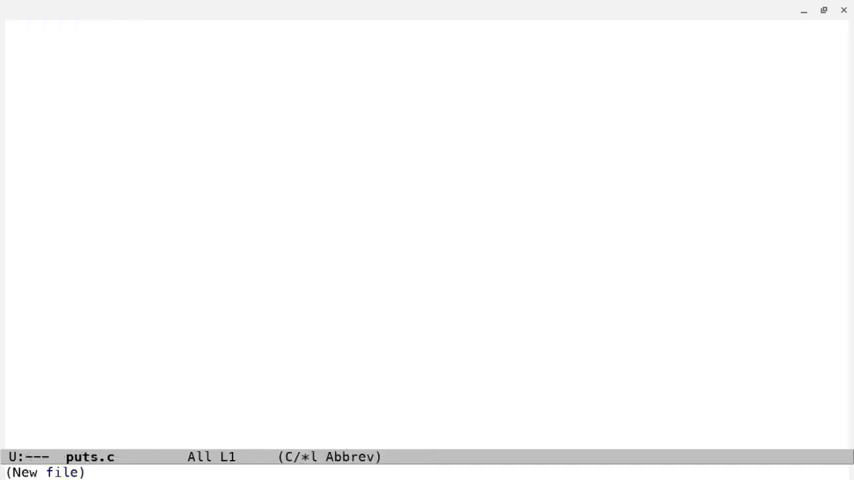
- Write the #include <stdio.h> line followed by a blank line
type("#in")
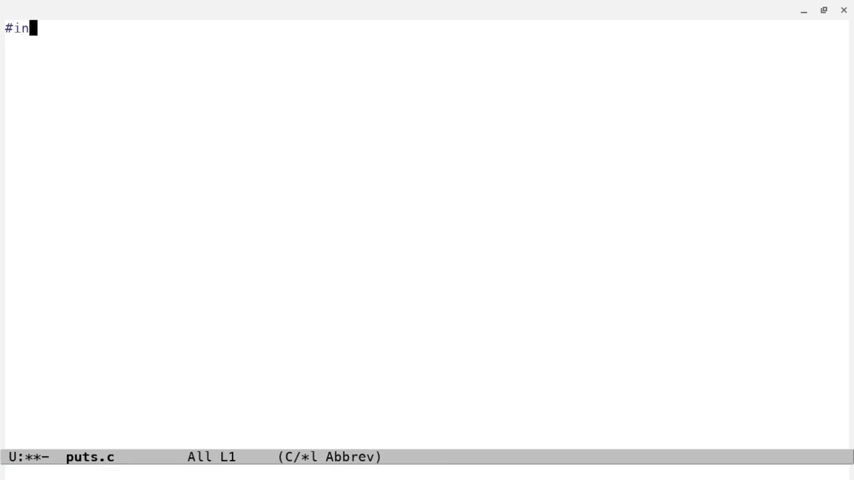
type("clude <")
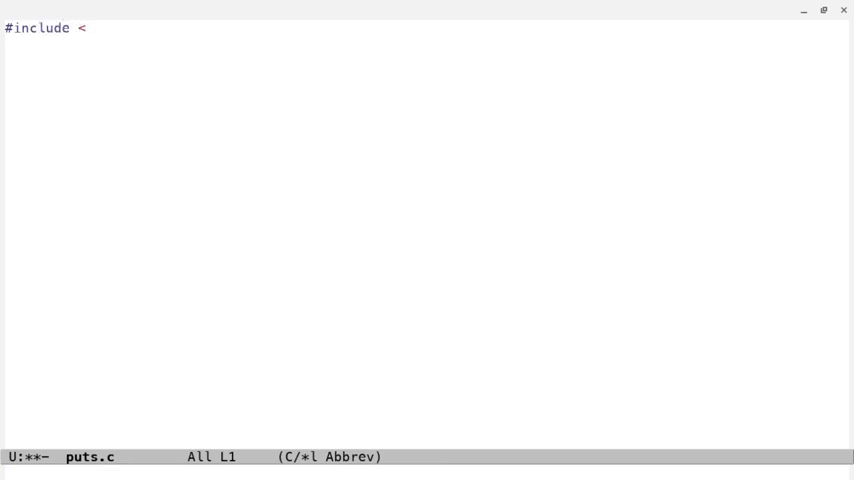
type("std")
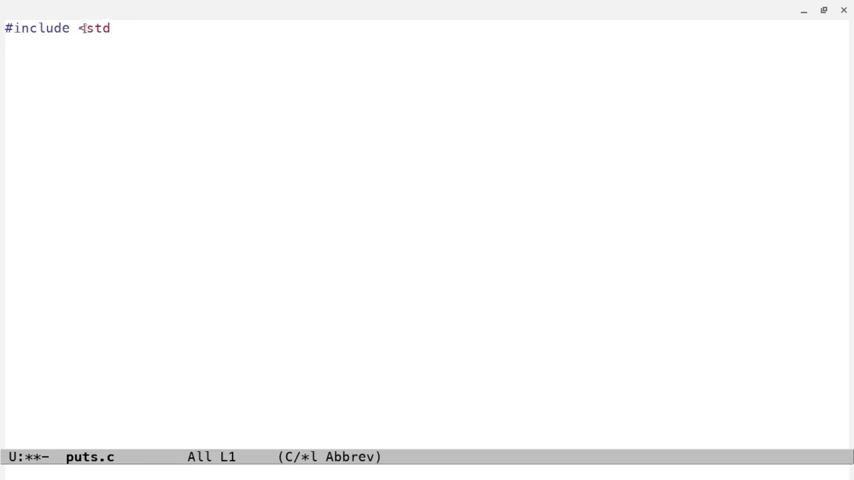
type("<io")
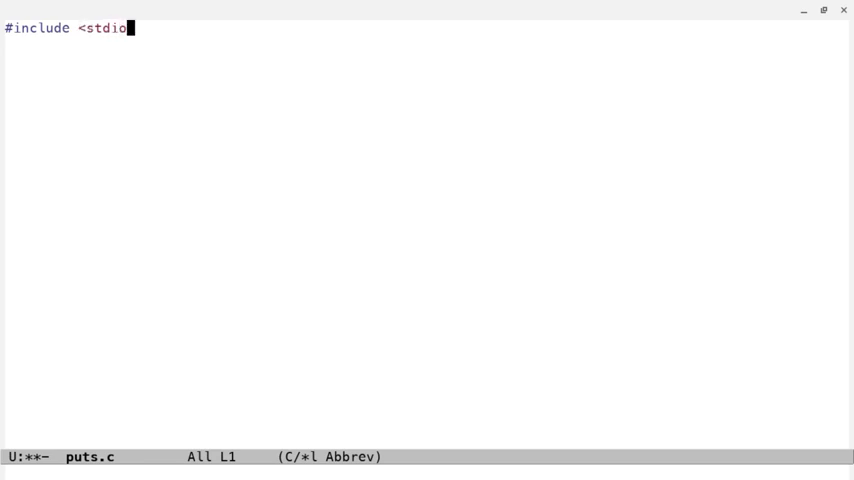
type(".h>")
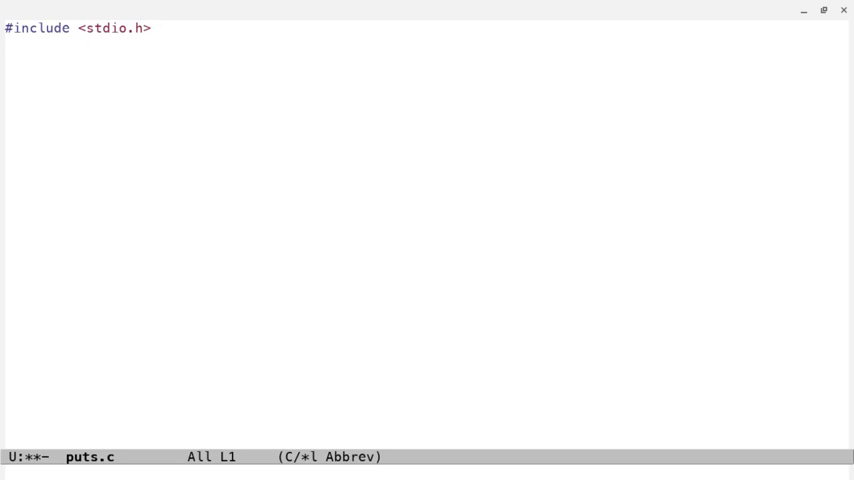
key("Enter")
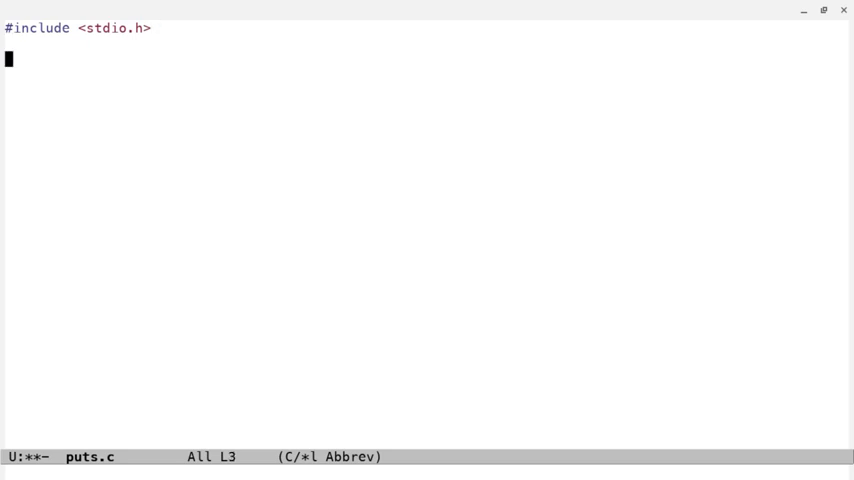
- Write the int main() function header with its opening brace
type("int")
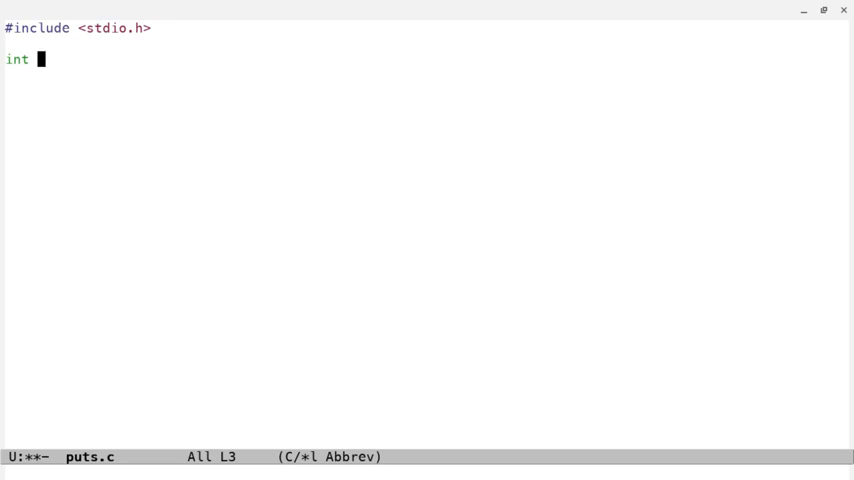
type("main")
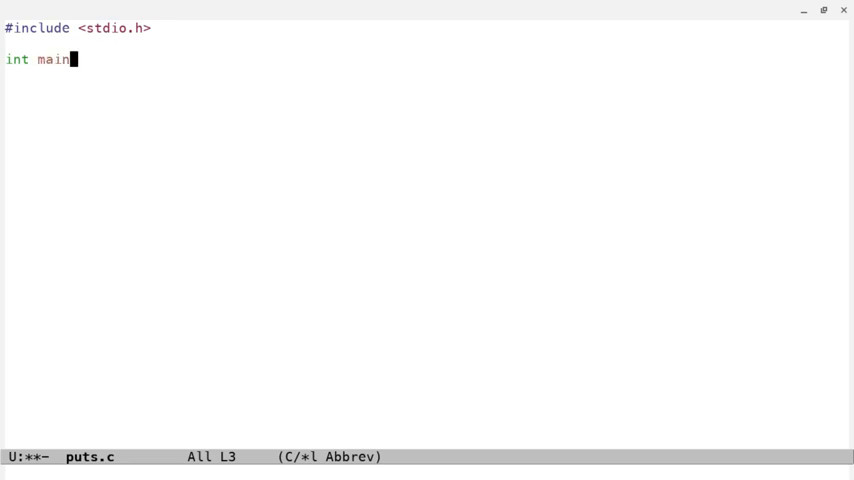
type("()")
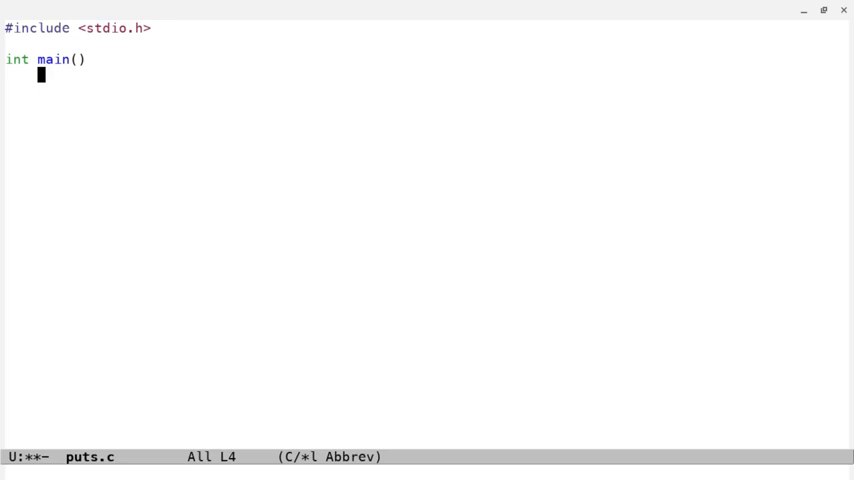
type("{")
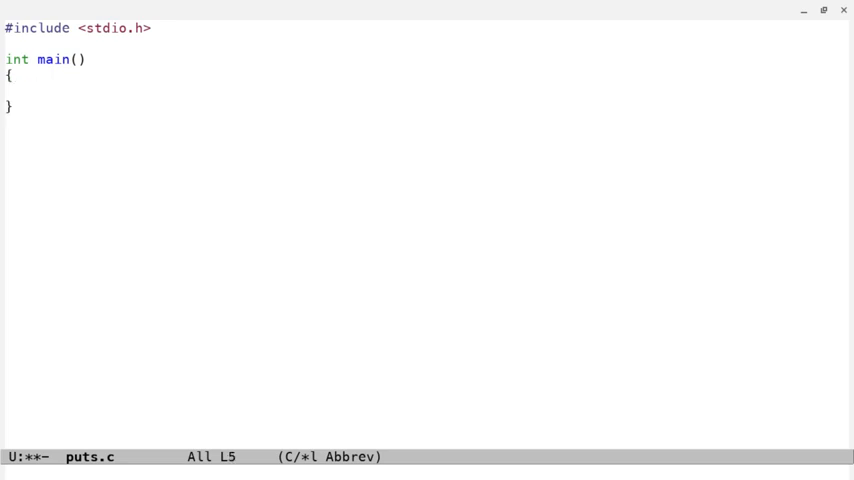
- Write puts("Dean is the coolest character."); inside main
type("pu")
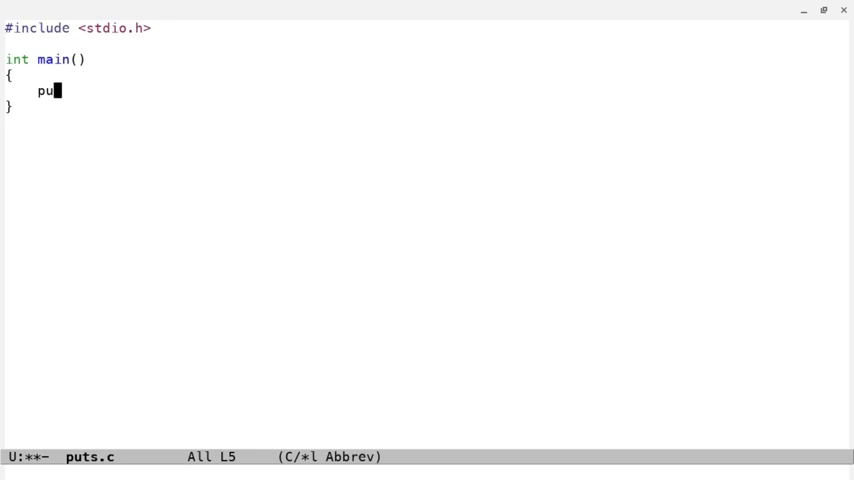
type("ts(\"\")")
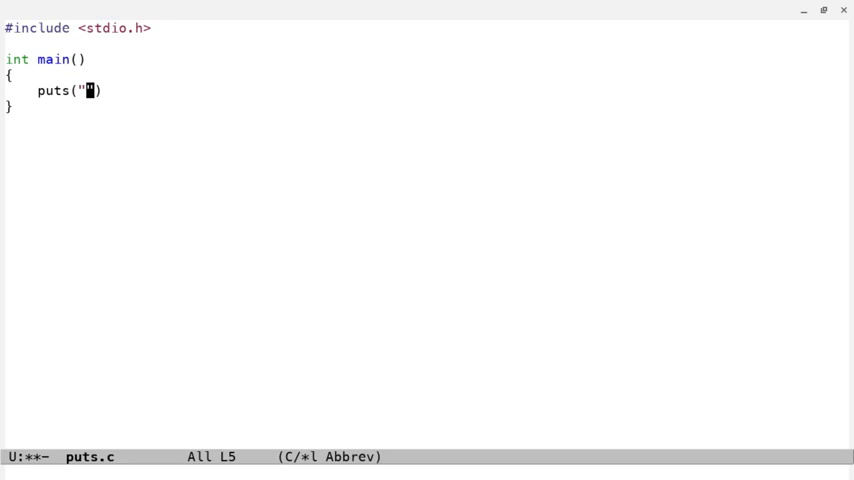
type("Dean")
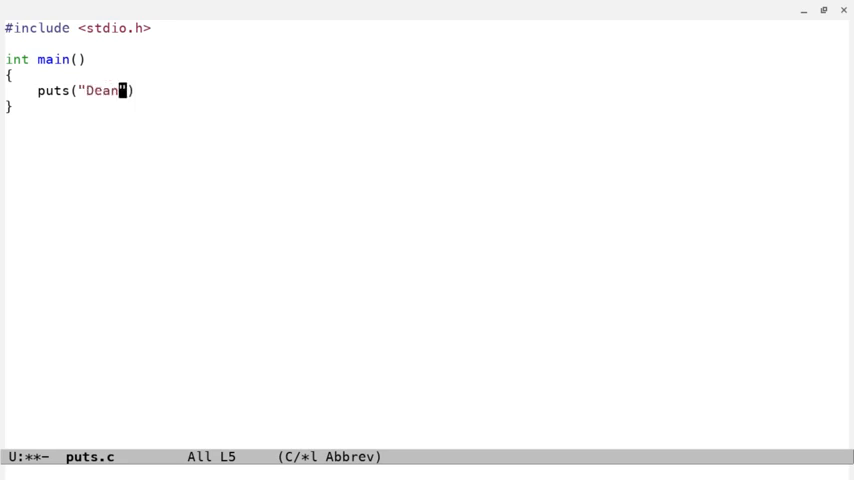
type("is the coolest")
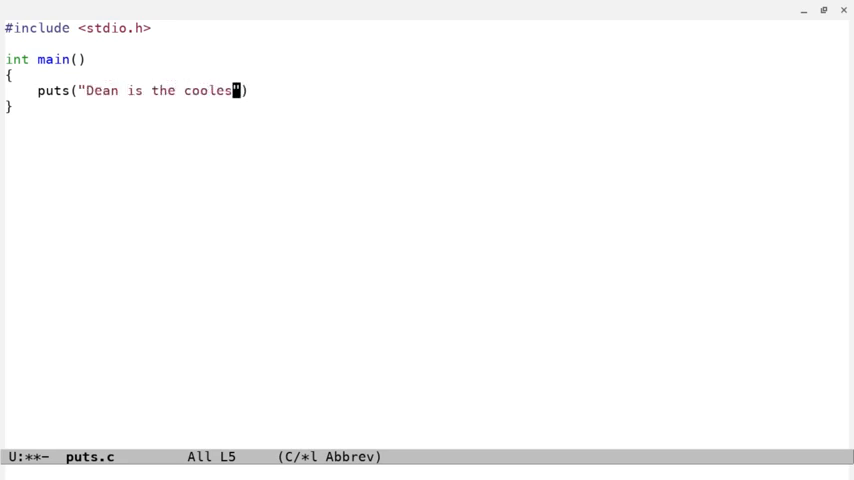
type("character")
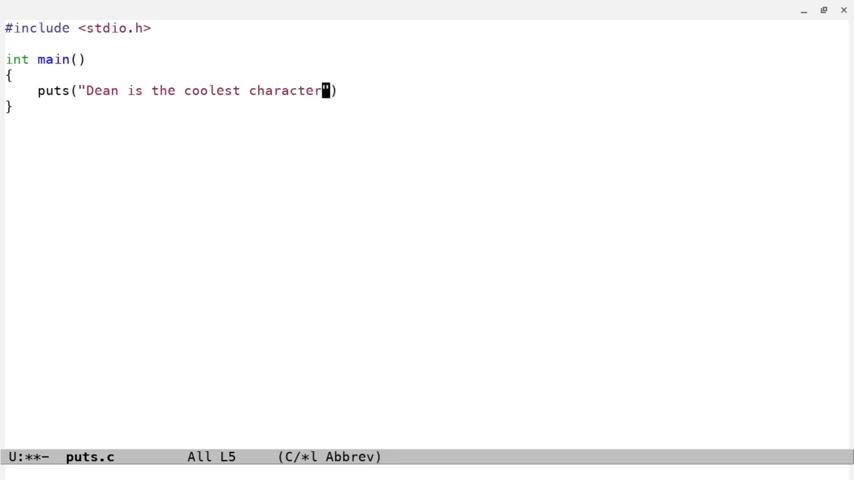
type(".\"")
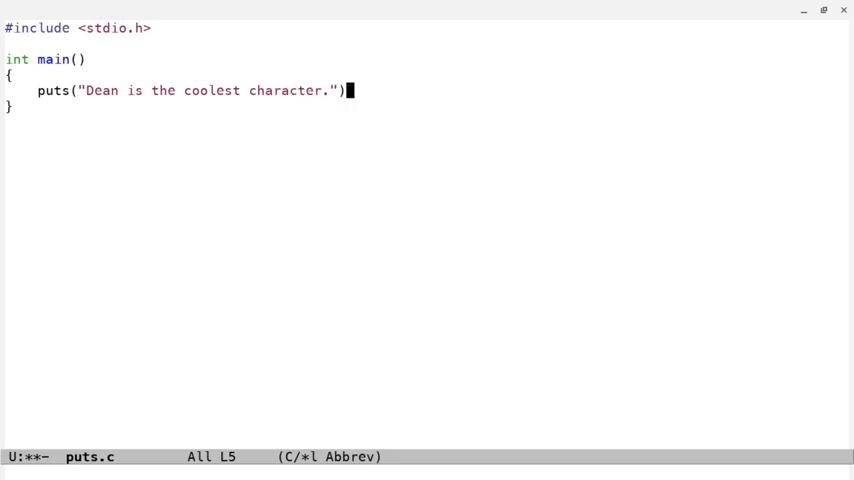
type(";")
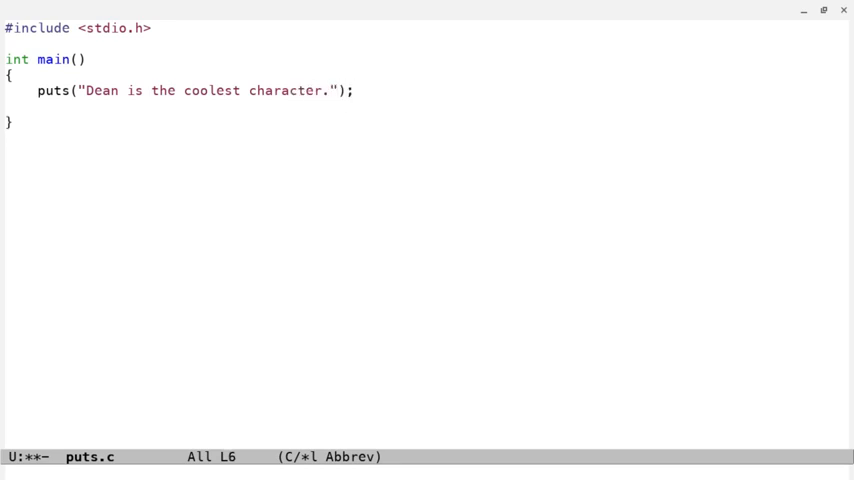
- Finish main with return 0;, save the buffer and start M-x eshell
type("return")
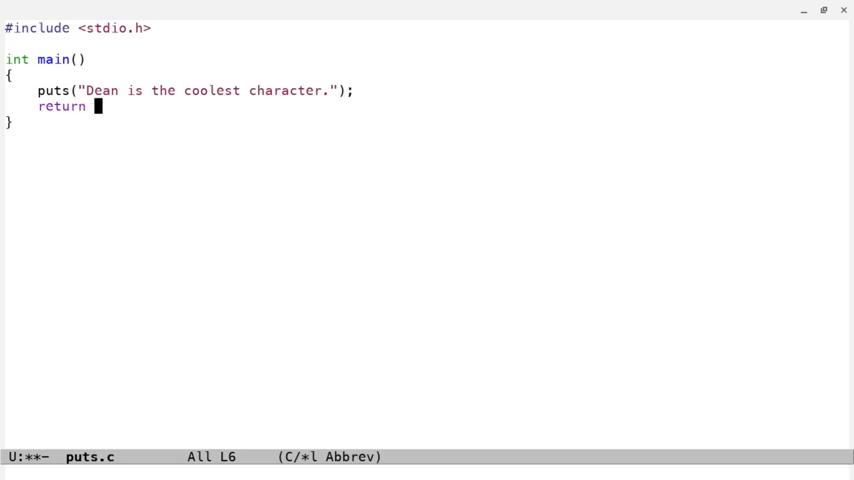
type("0;")
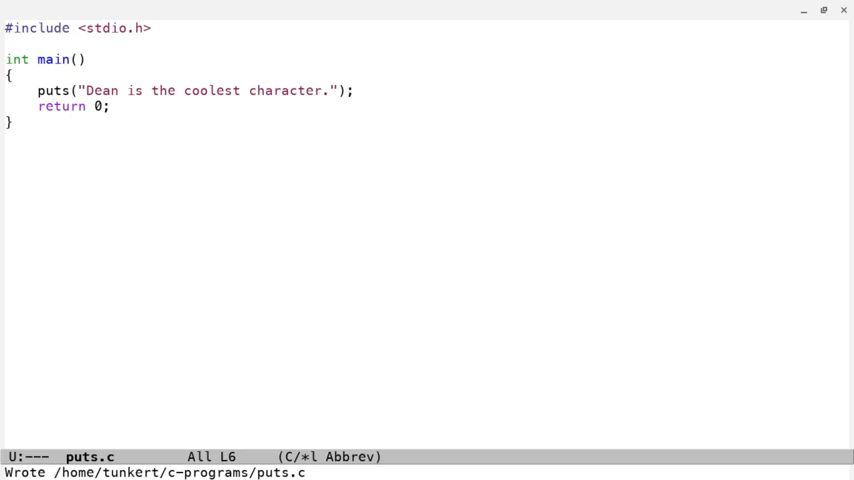
type("esh")
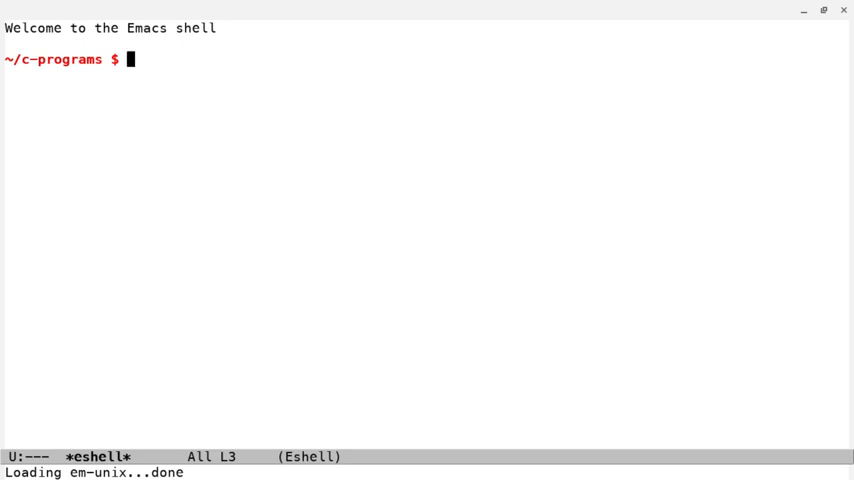
- Run gcc ./puts.c -o ./puts in Eshell to build the puts executable
type("gcc")
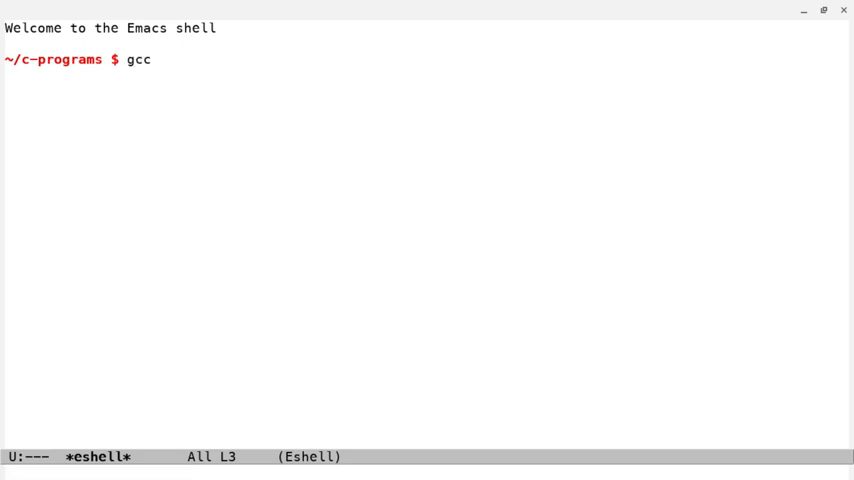
type("./")
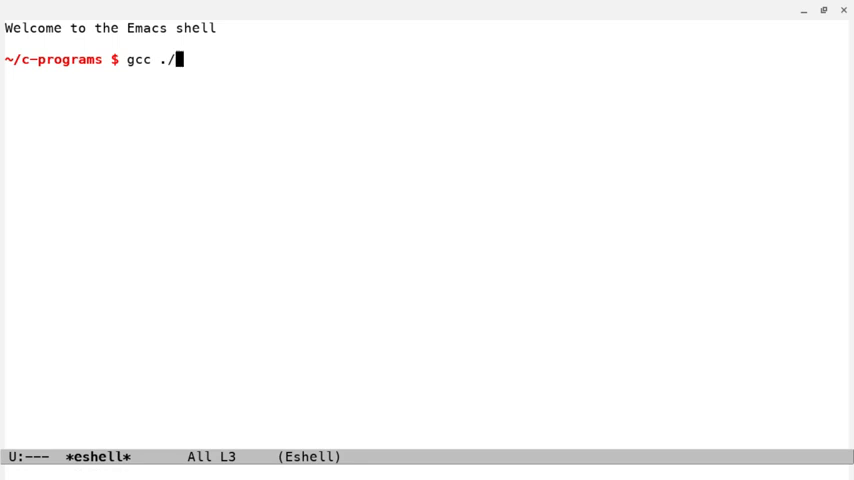
type("puts.c")
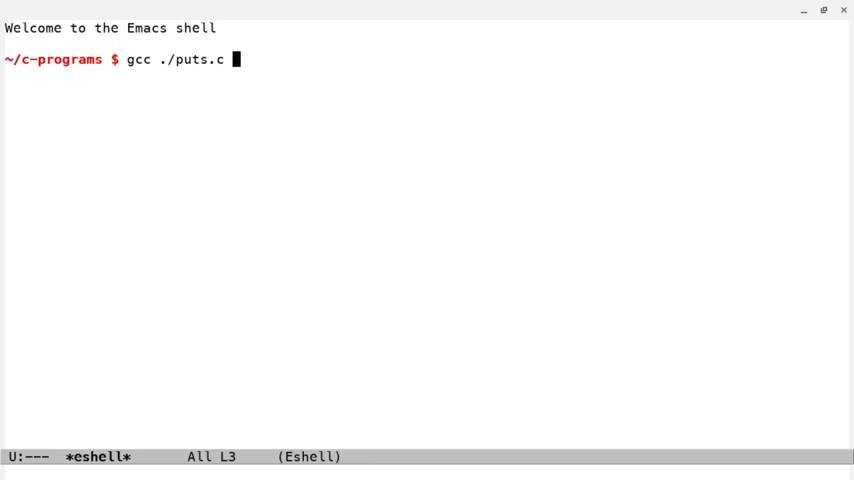
type("-o")
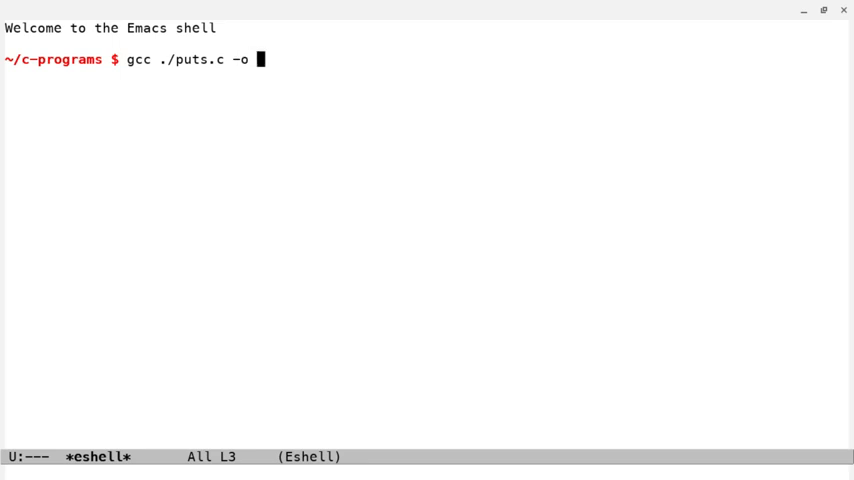
type(".")
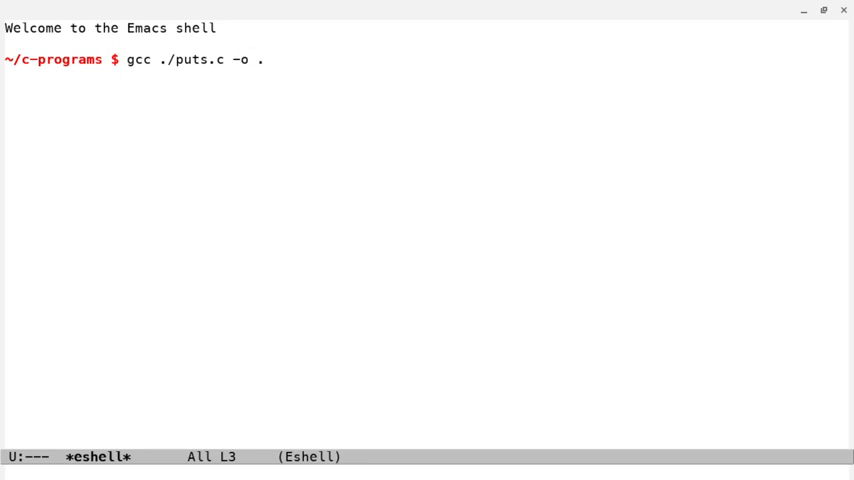
type("/puts")
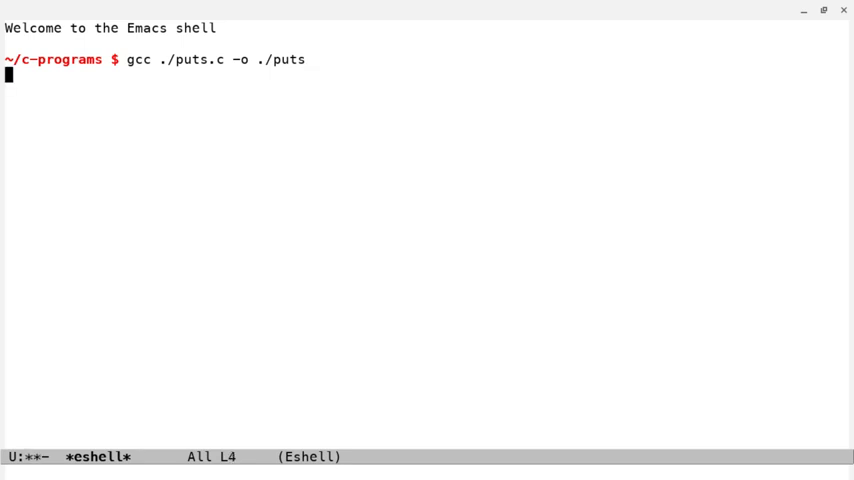
type("./")
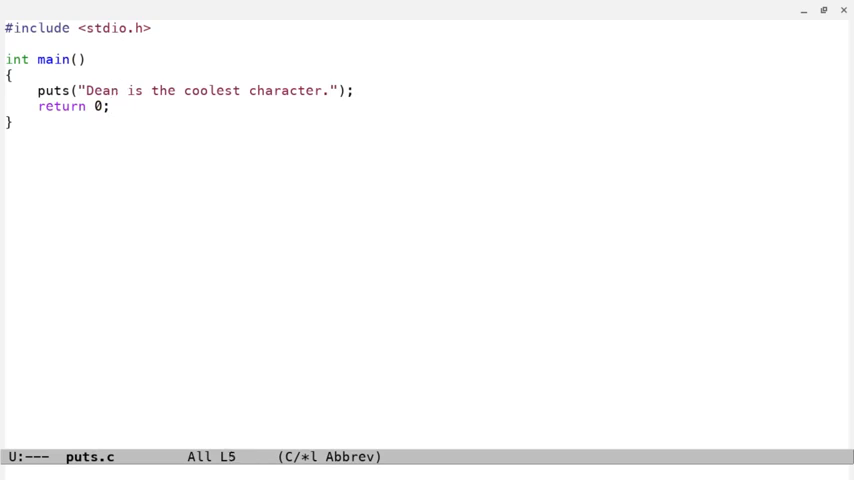
- Insert puts("Castiel is also pretty cool."); before return 0 in main
type("puts(")
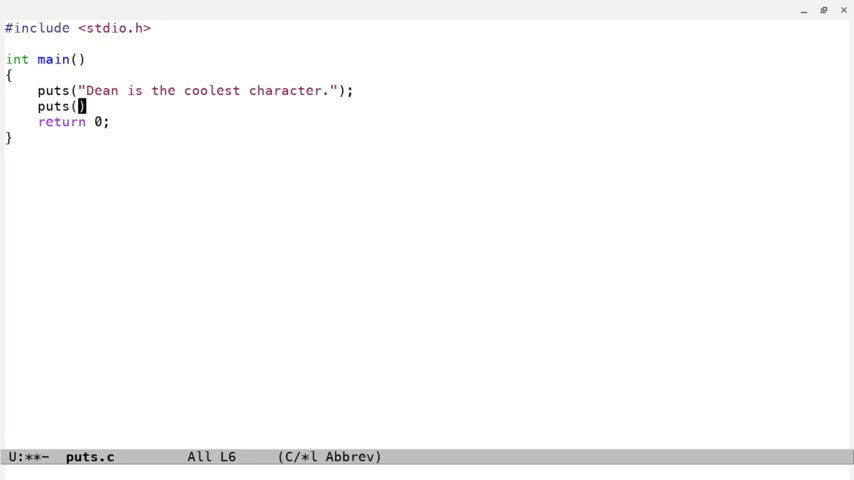
type("\"Castiel is also pr\"")
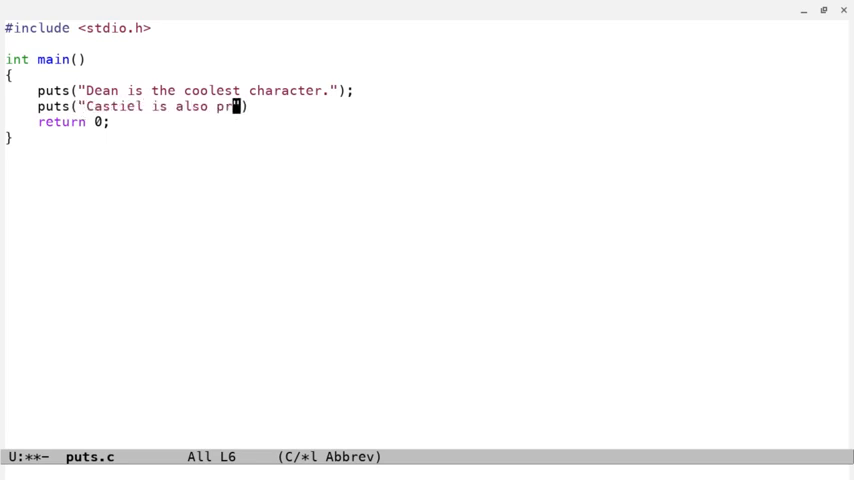
type("etty cool.")
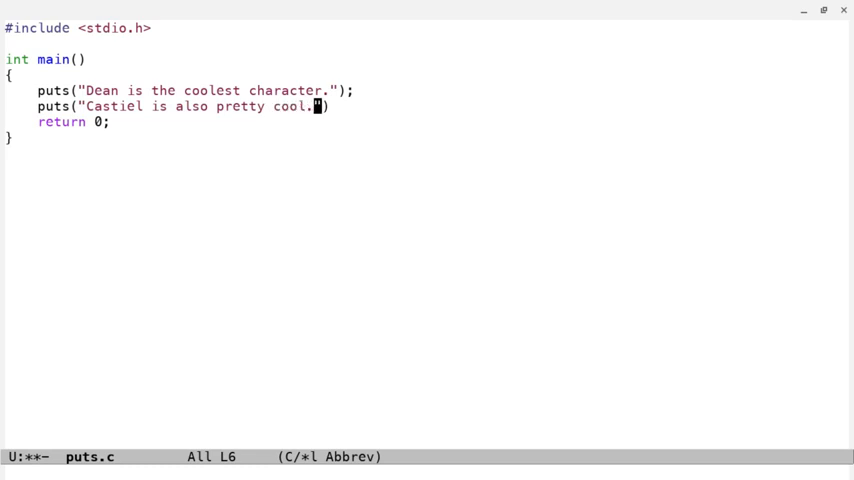
type(";")
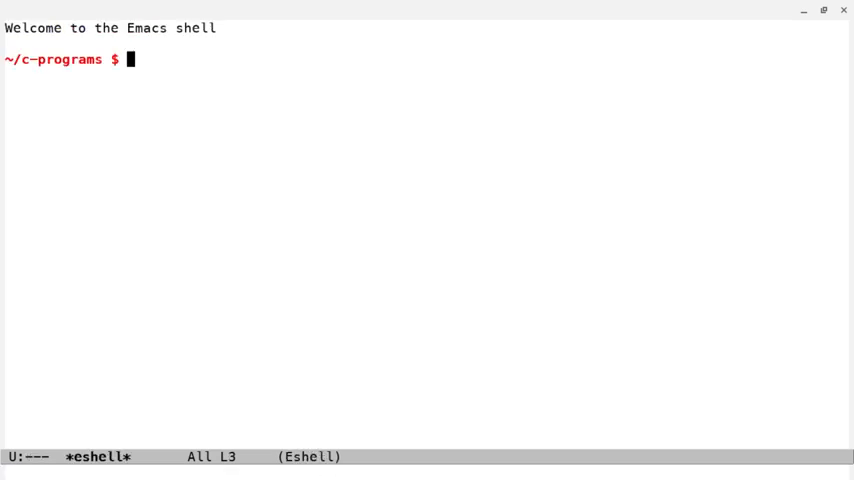
- Recall the gcc compile command from Eshell history, rerun it and execute ./puts
key("up")
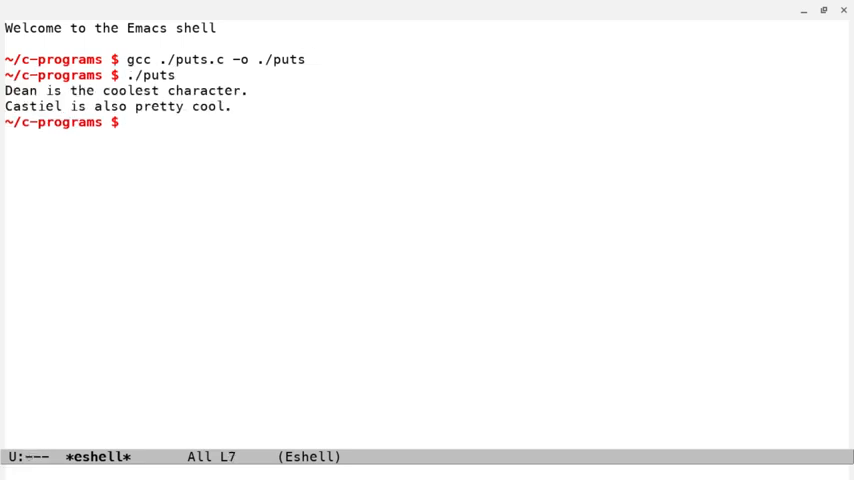
mouse_move(18, 90)
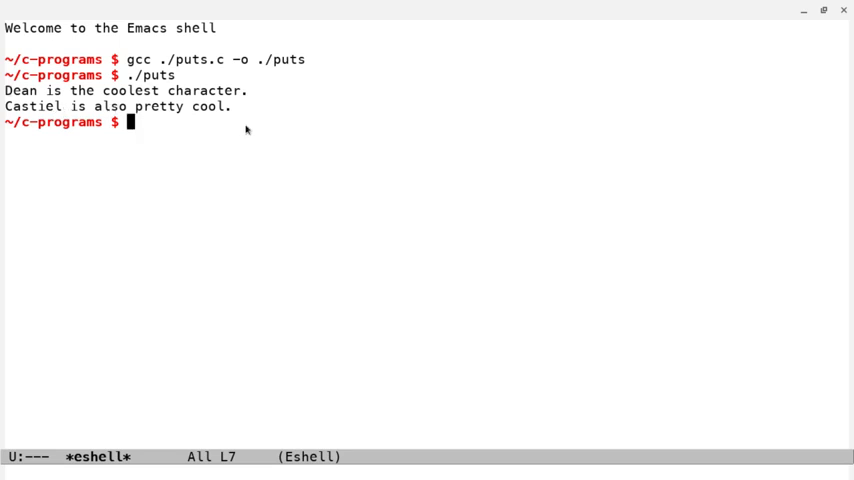
mouse_move(246, 132)
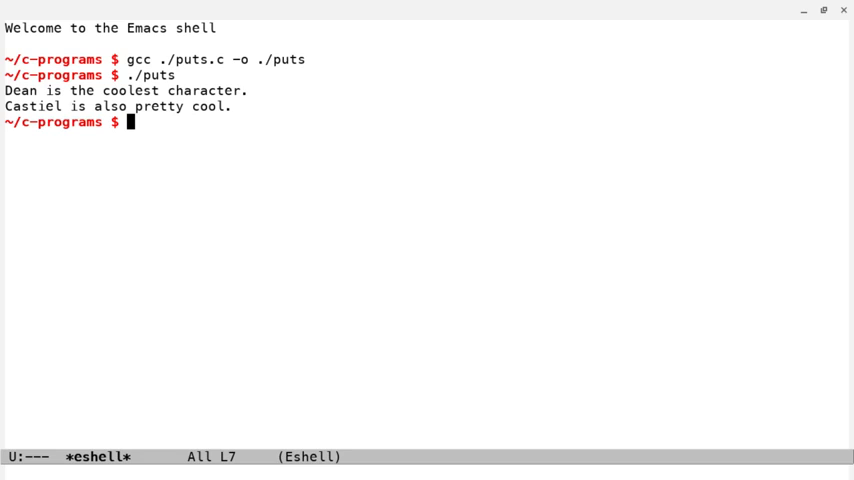
mouse_move(236, 108)
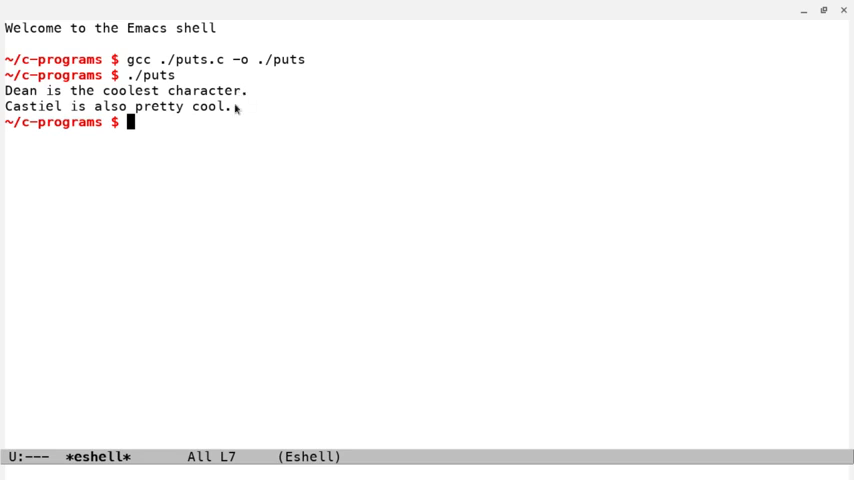
mouse_move(224, 116)
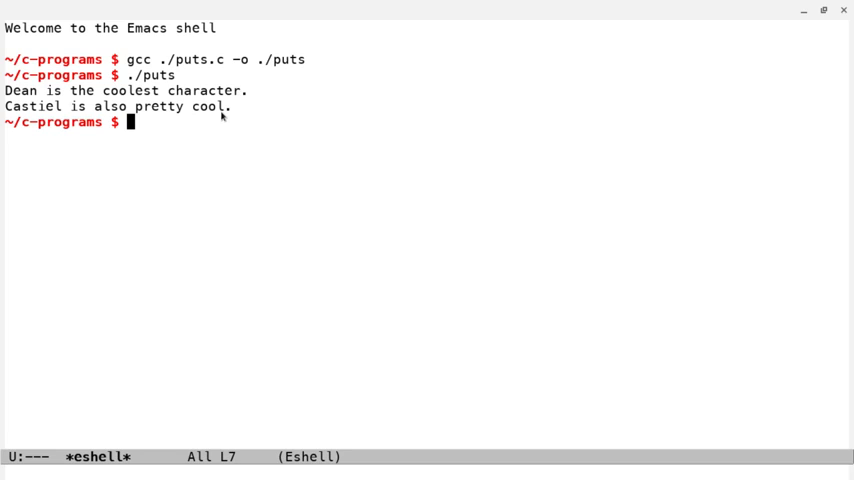
mouse_move(294, 62)
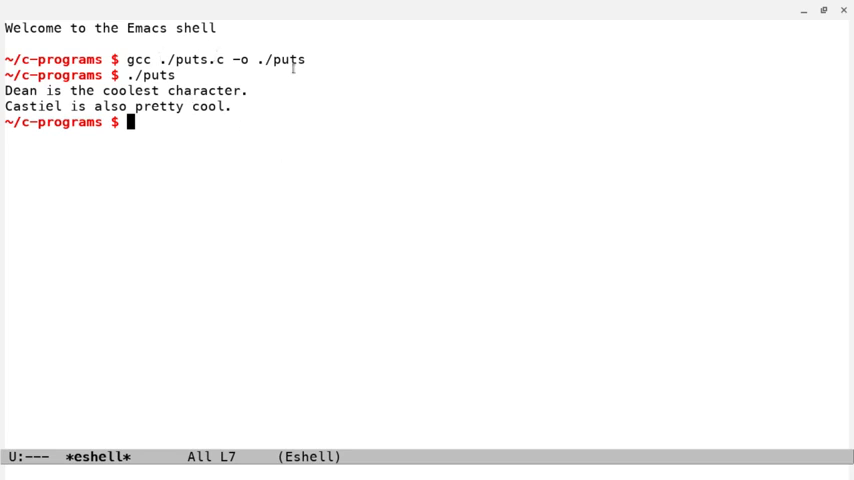
mouse_move(396, 234)
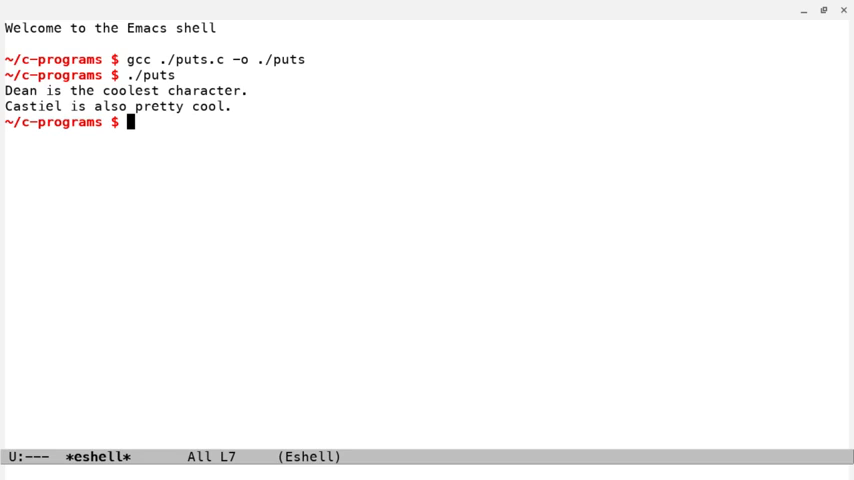
- Launch a new Chrome window showing the Google new-tab page from the shelf
left_click(320, 476)
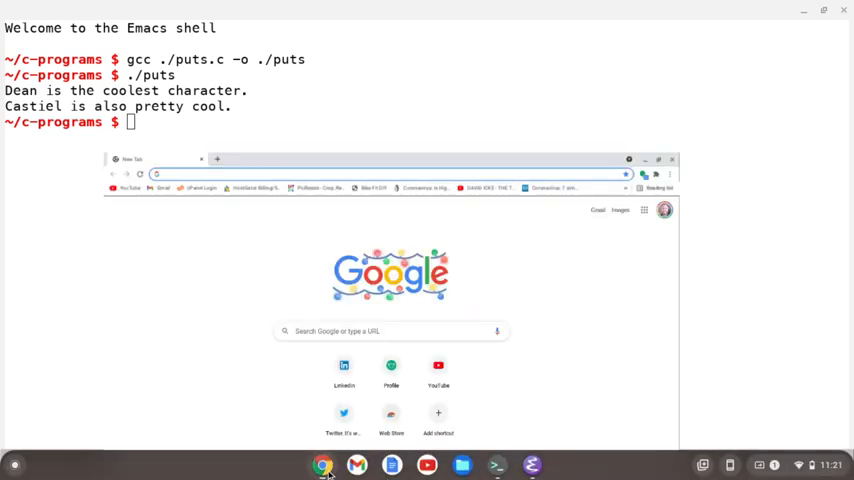